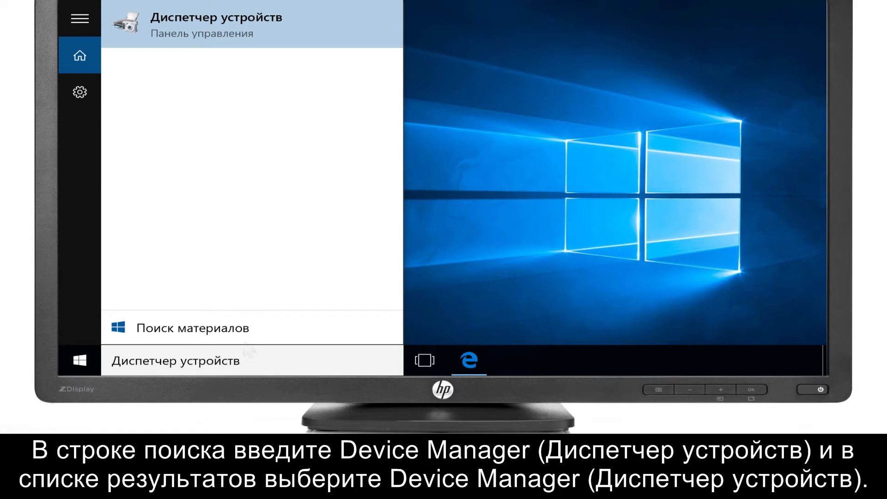
pyautogui.moveTo(240, 36)
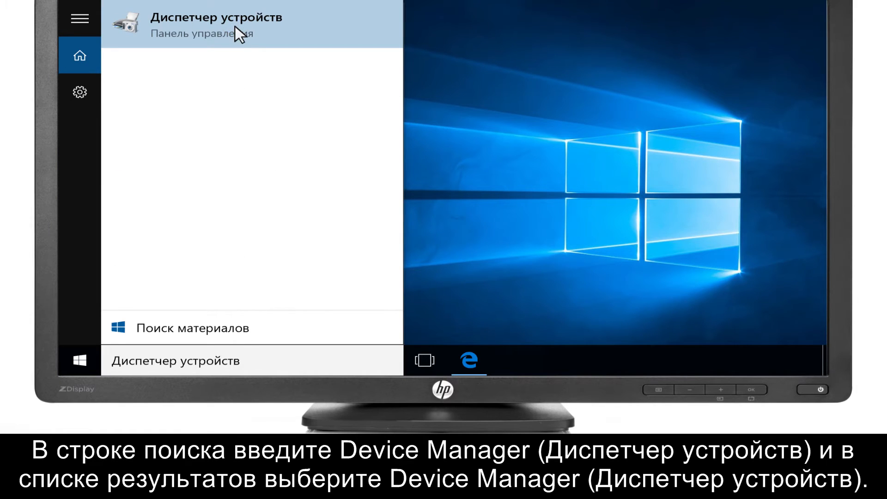
# Step: Launch Device Manager from the Start search results entry
pyautogui.click(221, 16)
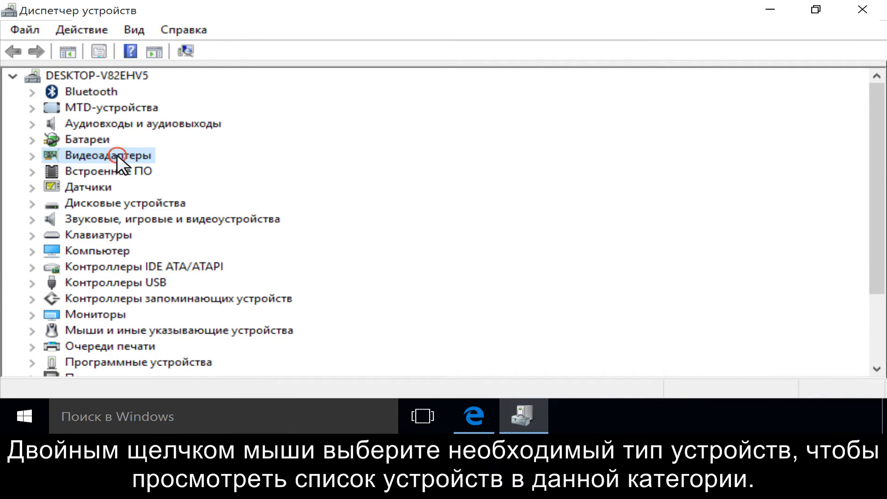
# Step: Expand the Display adapters (Видеоадаптеры) category to show the Intel HD Graphics 5500
pyautogui.doubleClick(104, 156)
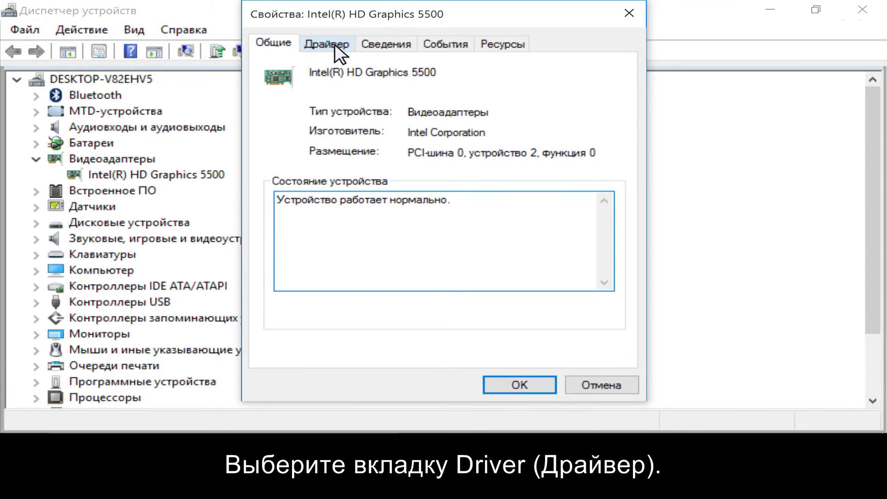
# Step: Show the Driver details of Intel(R) HD Graphics 5500, version 10.18.15.4256 from Intel
pyautogui.click(326, 44)
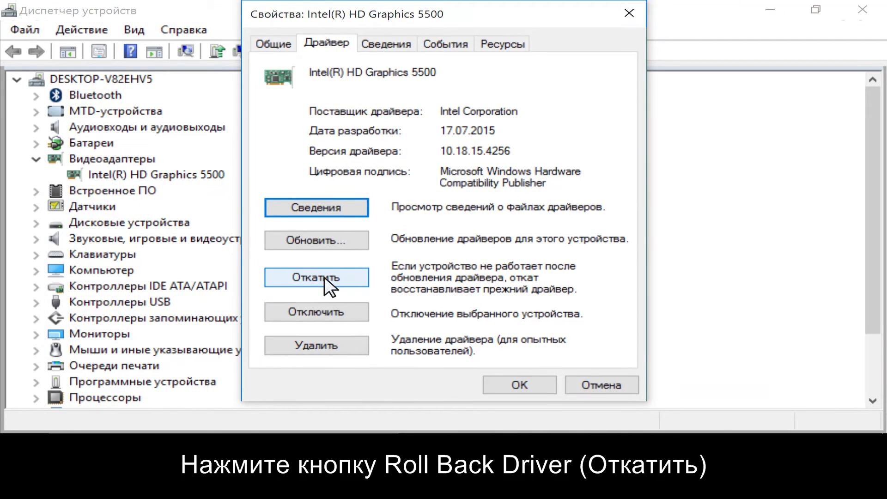
# Step: Roll back the Intel HD Graphics 5500 driver and confirm restoring the earlier version
pyautogui.click(316, 277)
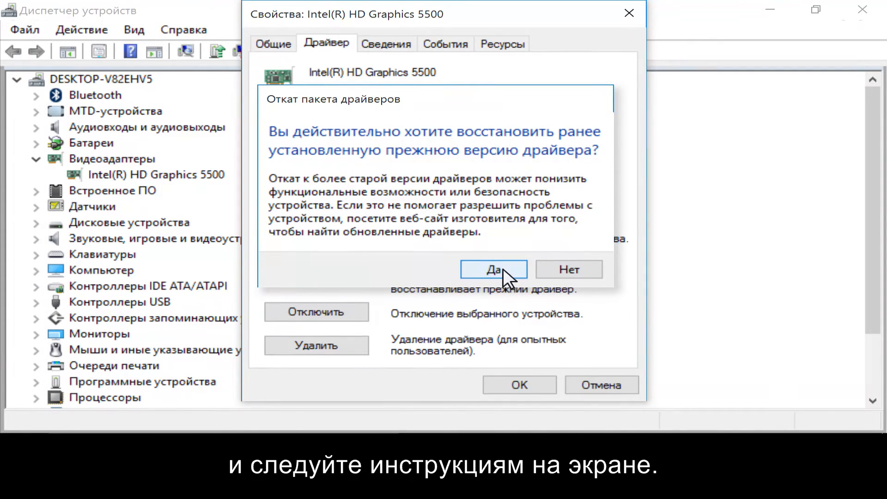
pyautogui.click(493, 269)
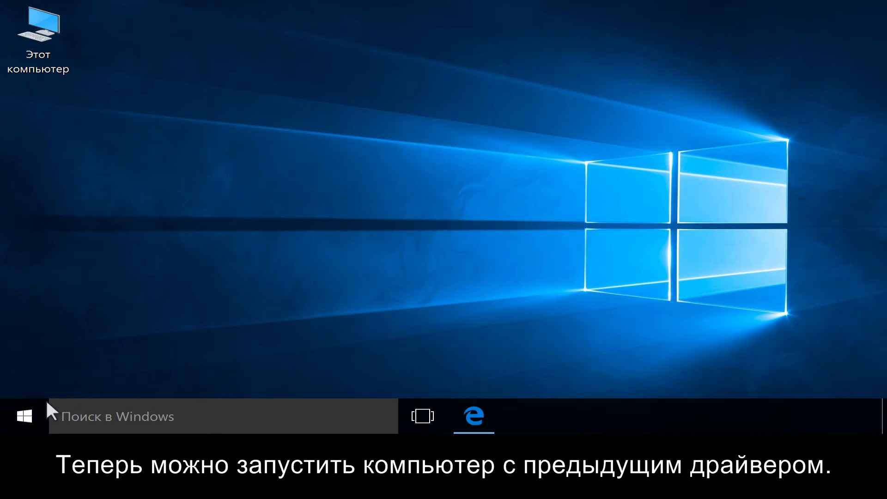
# Step: Restart the PC from the Start menu Power options to load the previous driver
pyautogui.click(24, 416)
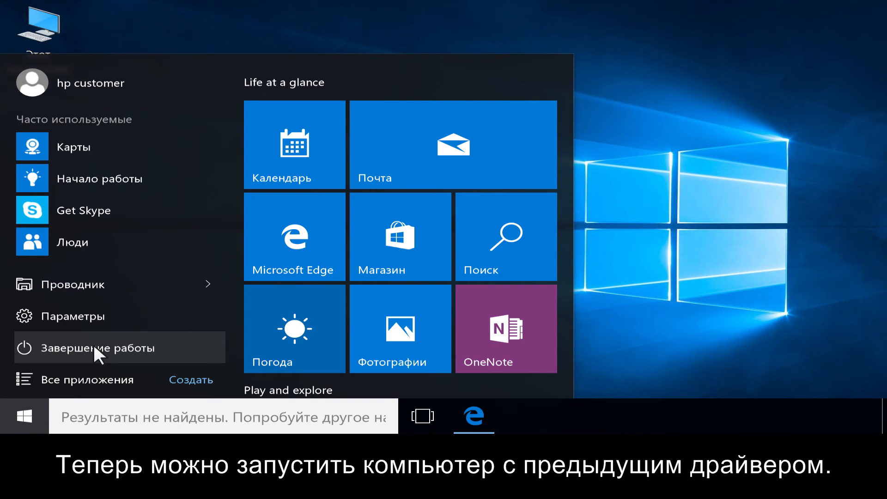
pyautogui.click(96, 346)
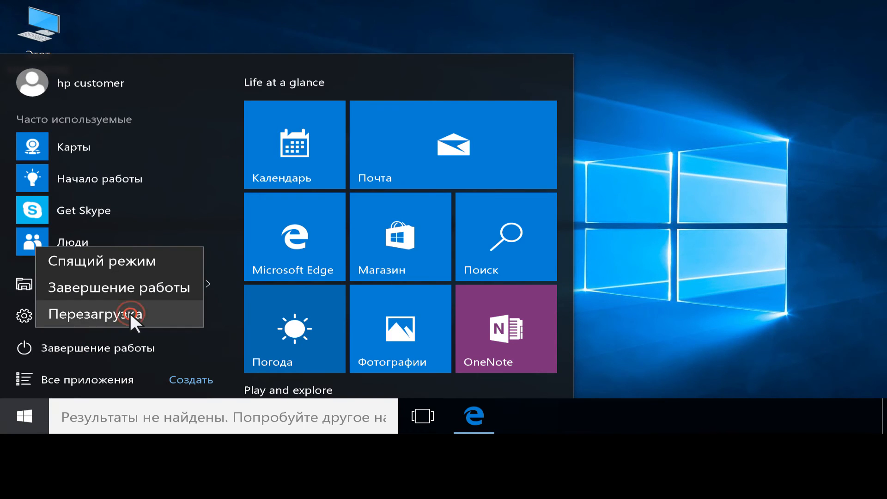
pyautogui.click(101, 313)
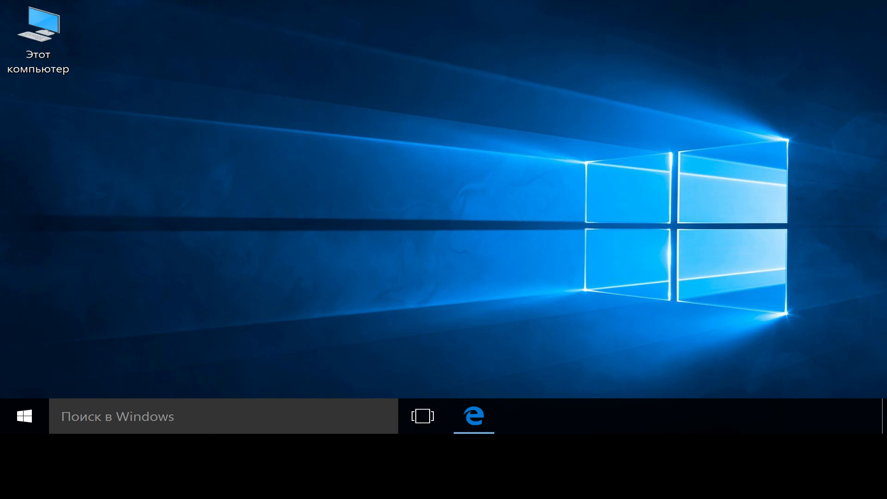